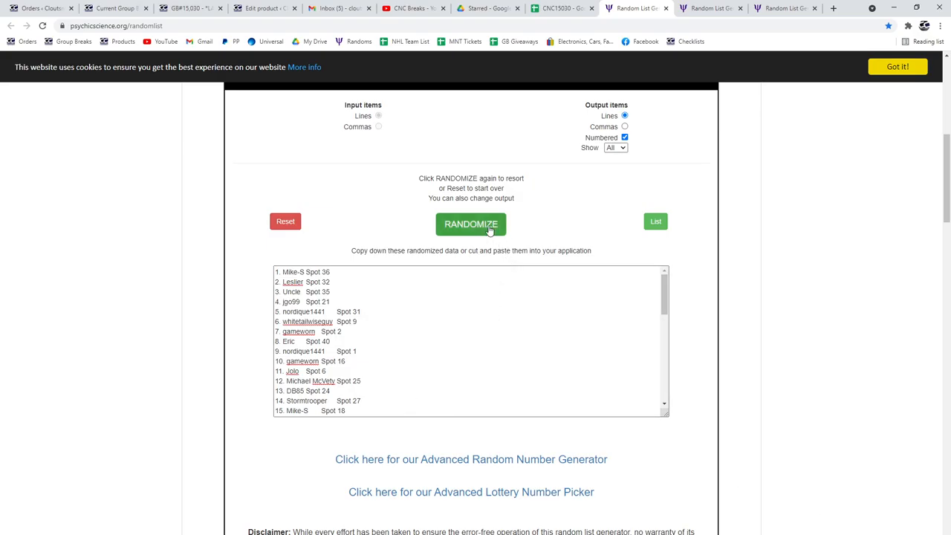
Step: Reshuffle the participant spot list and the Quad Jersey card list in Random List Generator
left_click(469, 223)
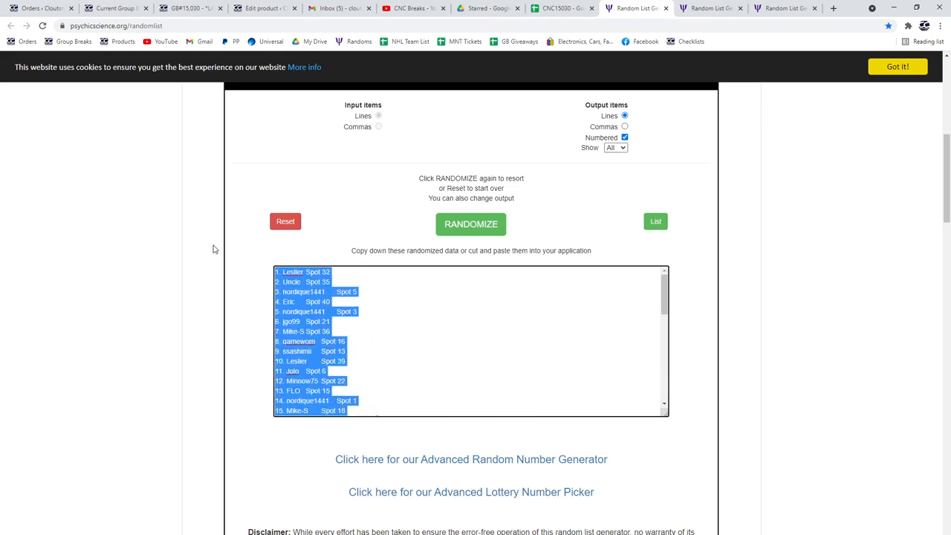
left_click(562, 9)
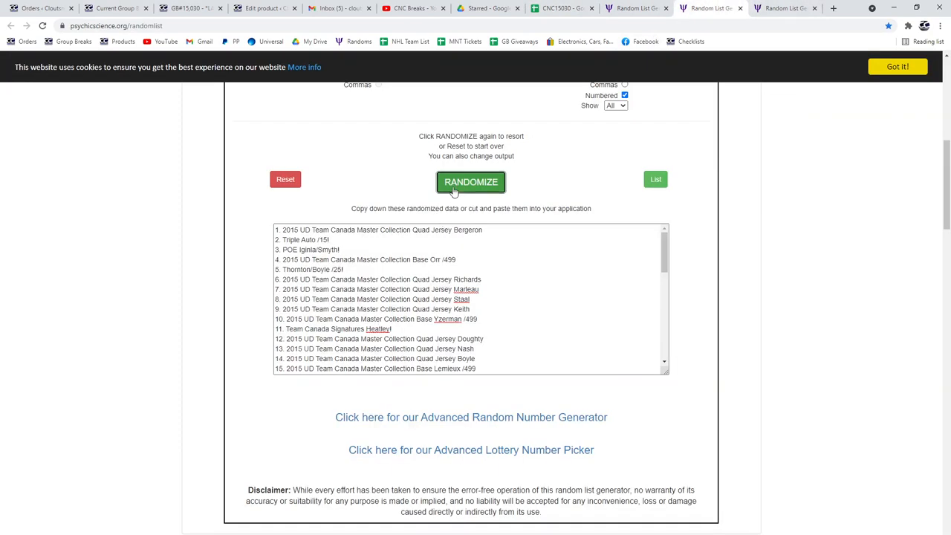
left_click(470, 181)
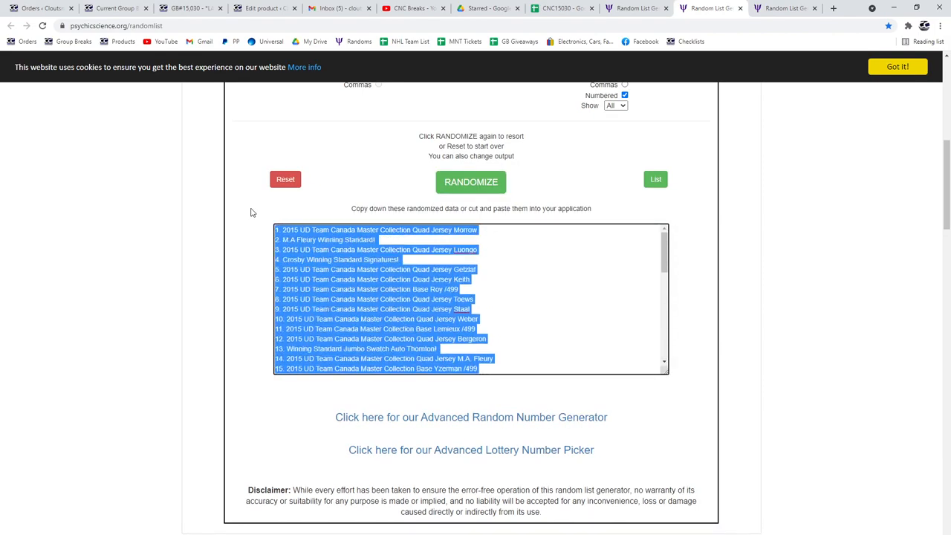
left_click(561, 9)
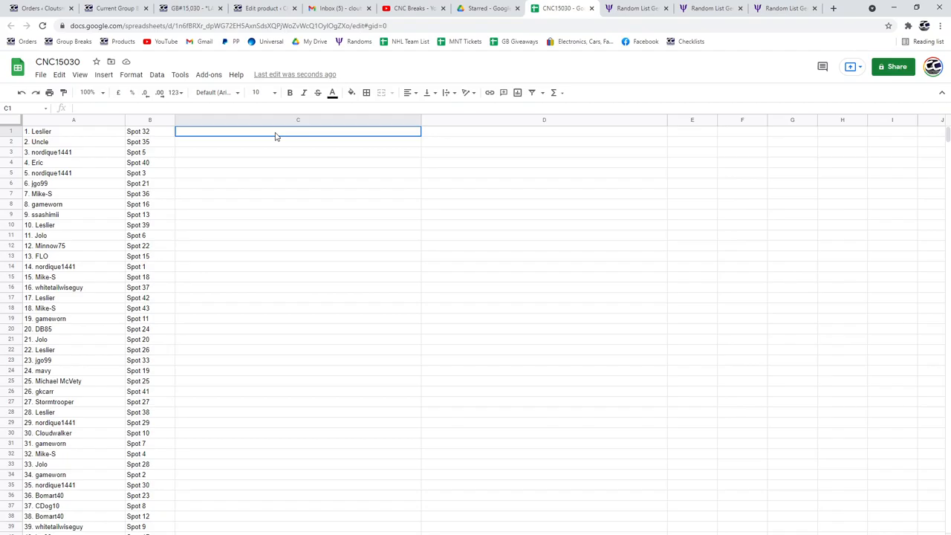
Step: Reshuffle the Base card list and return to the participant sheet
left_click(784, 9)
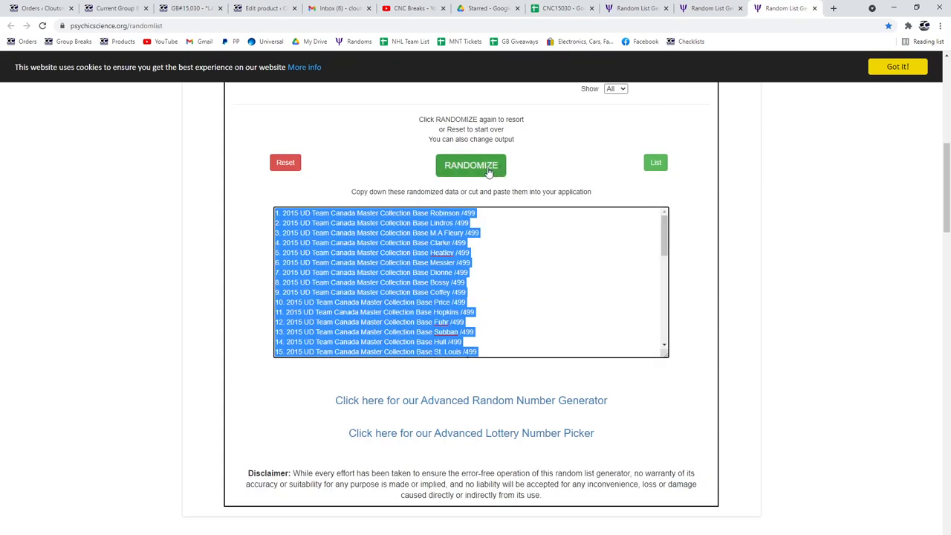
left_click(471, 164)
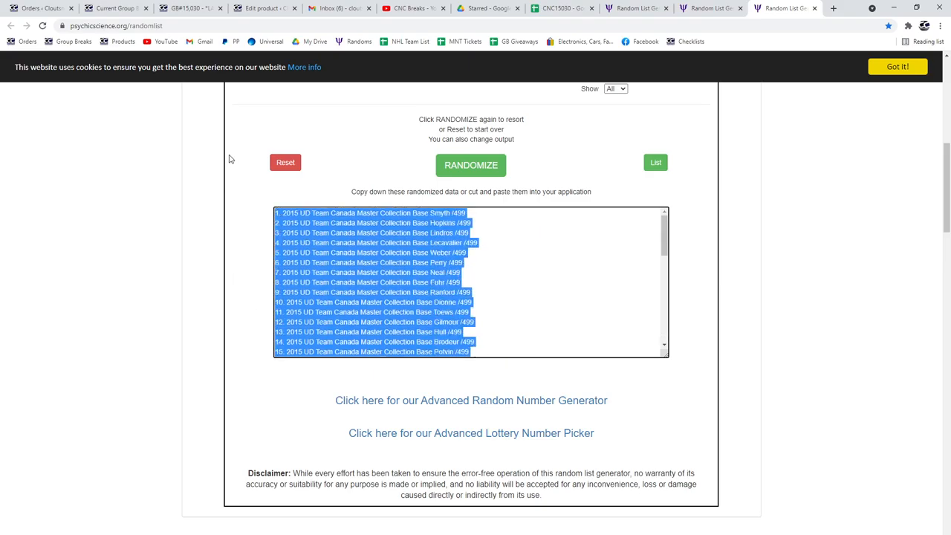
left_click(561, 9)
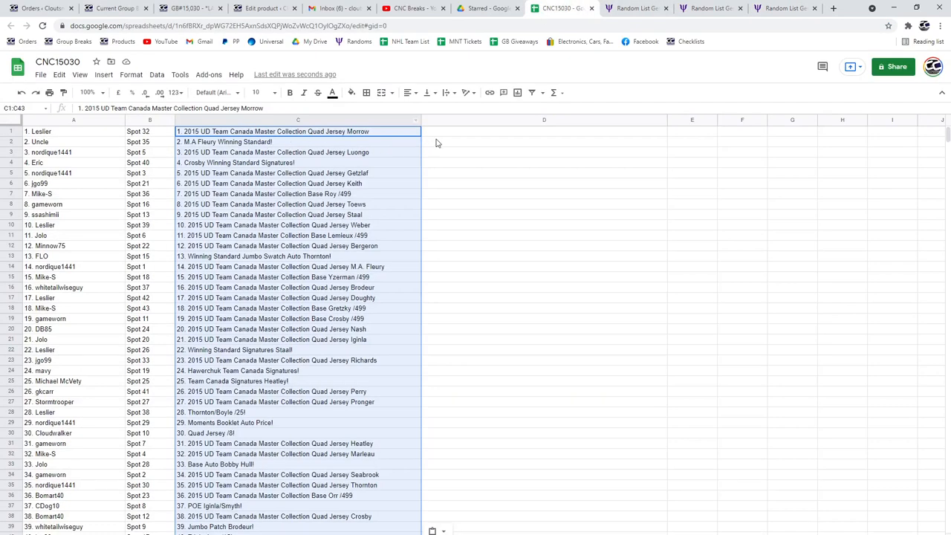
Step: Place the Base card list in column D and bold winning rows 2, 13 and 28
left_click(544, 131)
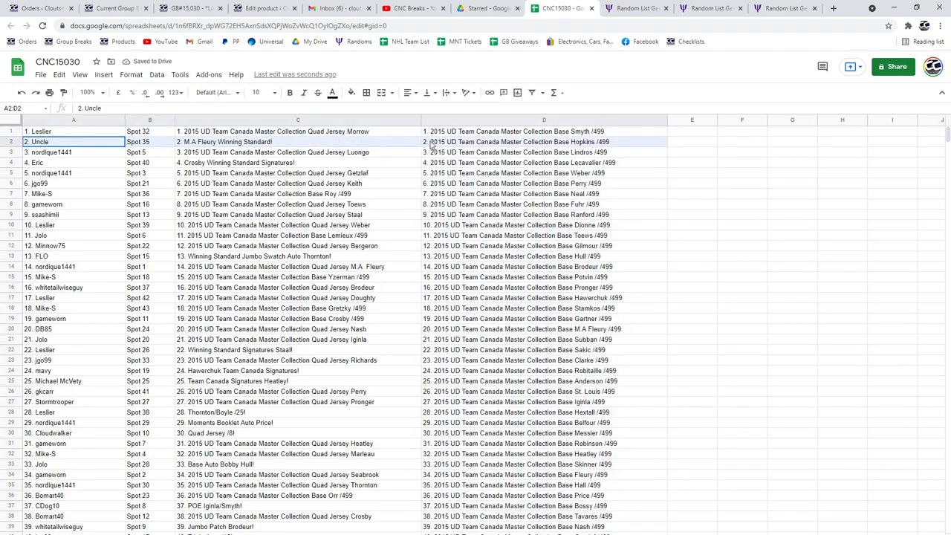
left_click(288, 92)
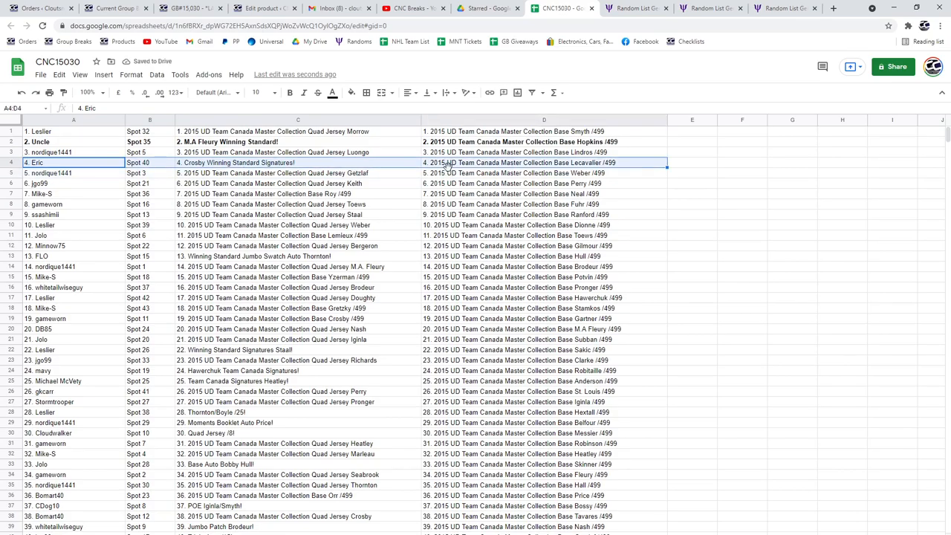
scroll("down", 3)
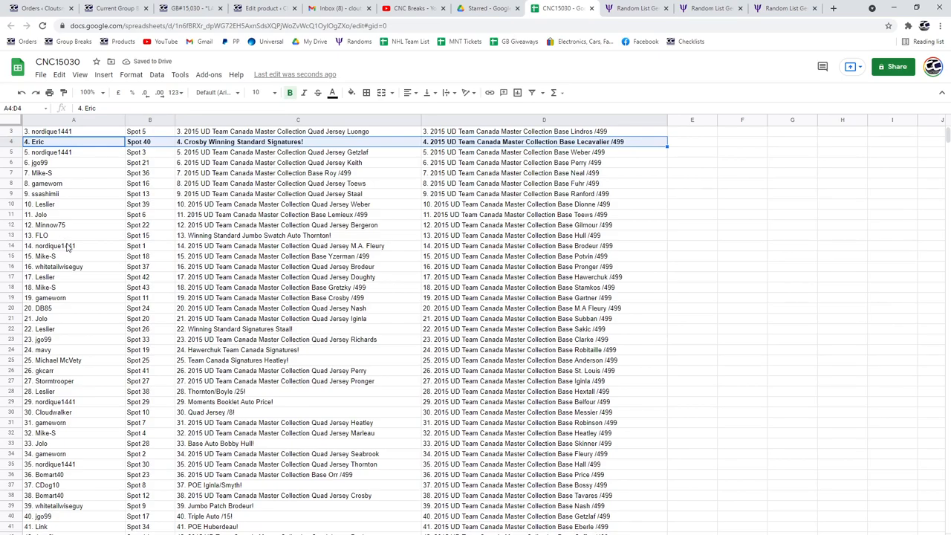
left_click(37, 235)
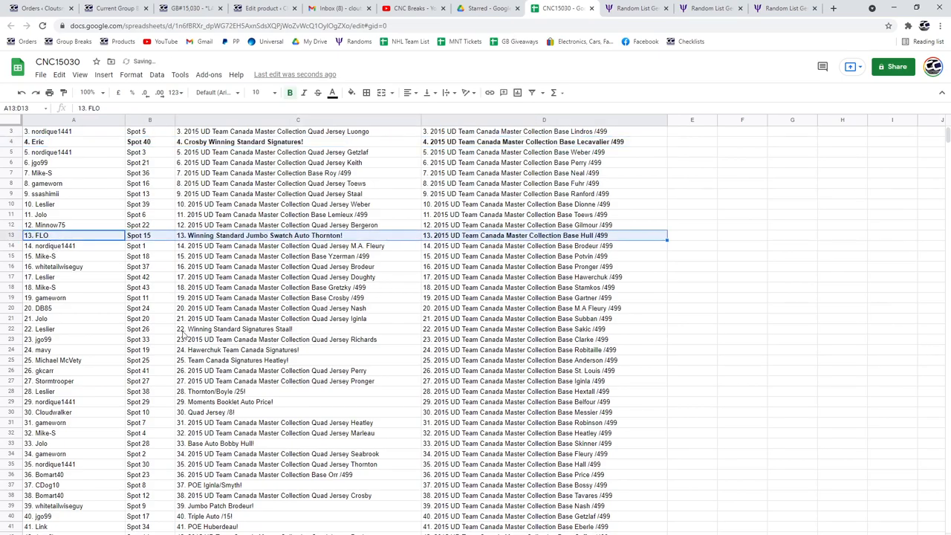
left_click(73, 328)
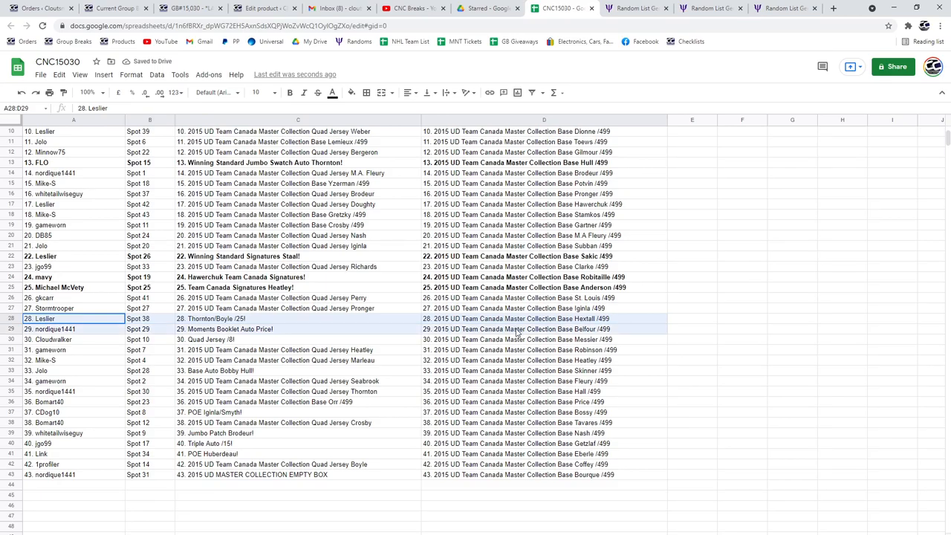
Step: Bold the remaining winning rows 28–30, 33, 37 and 39 across names, spots and cards
left_click(520, 339)
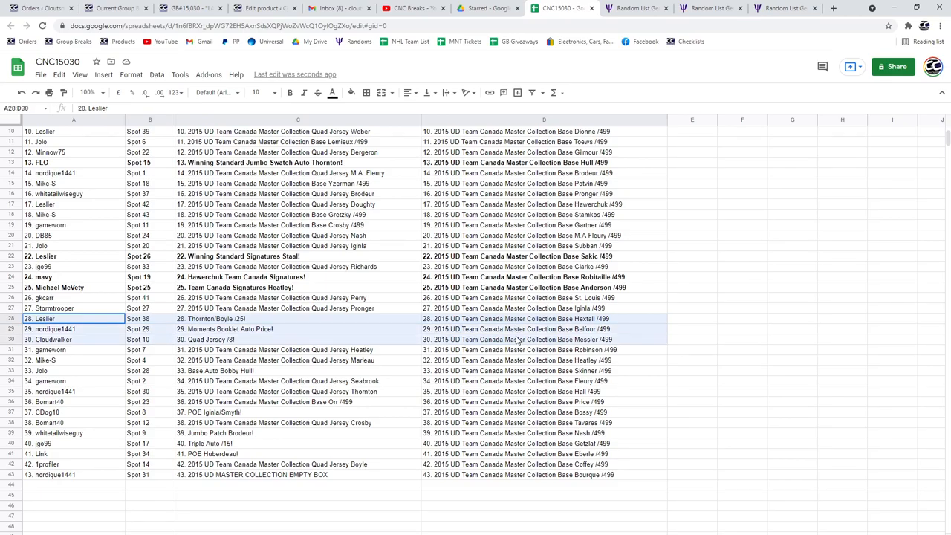
left_click(290, 92)
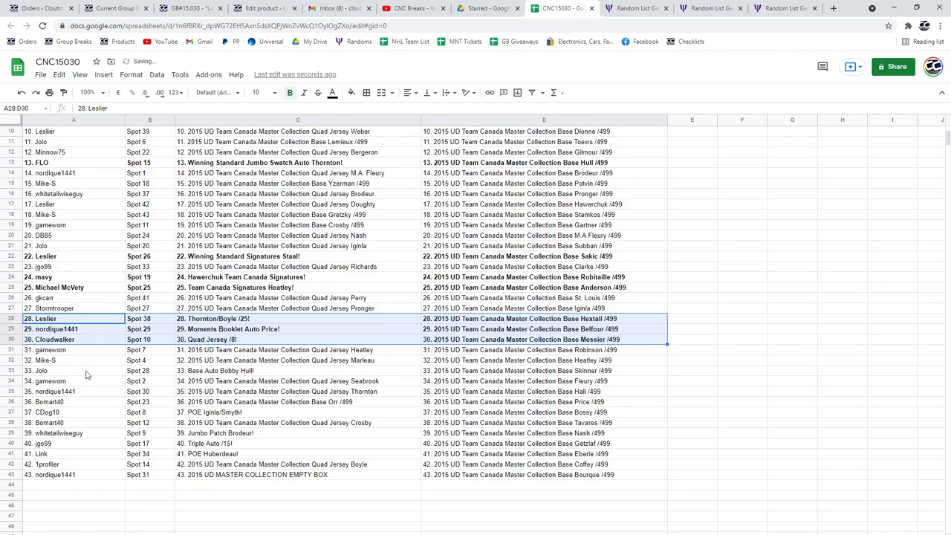
left_click(41, 370)
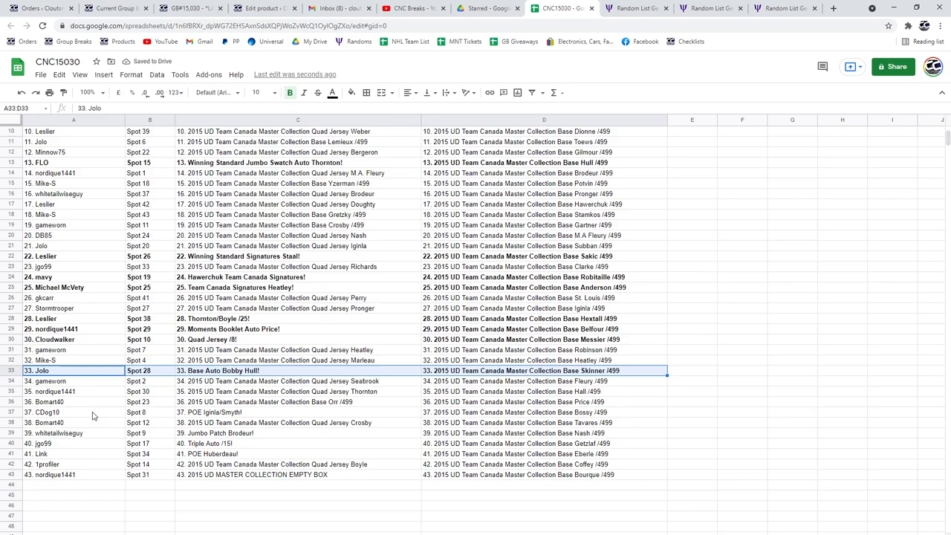
left_click(73, 412)
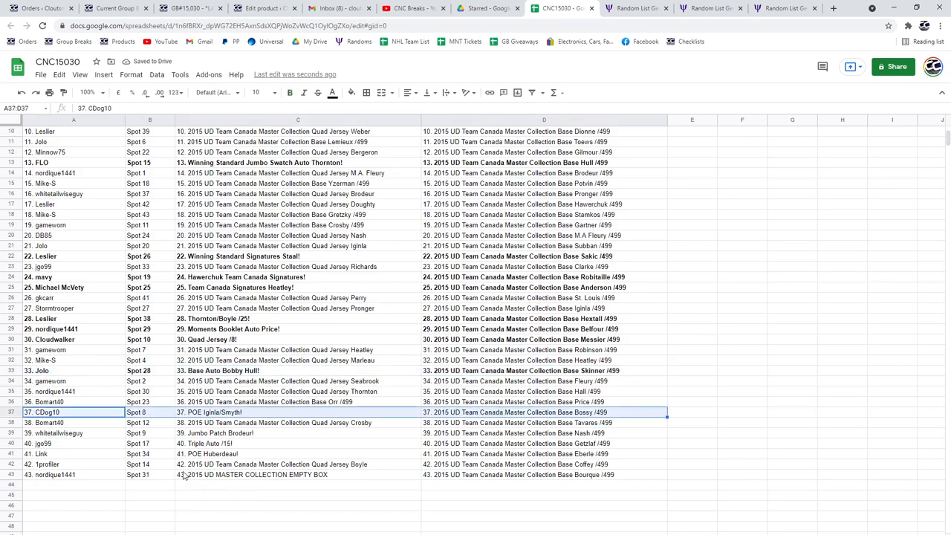
left_click(73, 432)
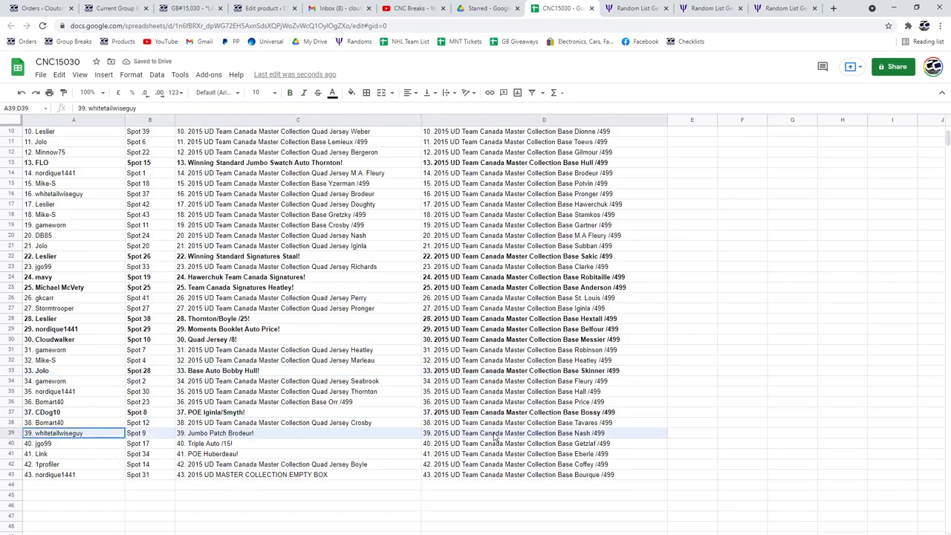